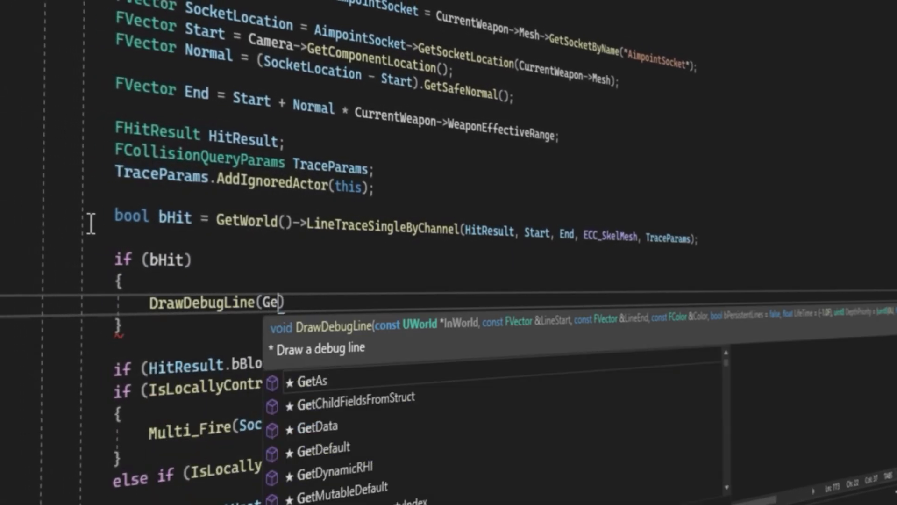
text(tWorld(),)
text(CurrentSlideAng)
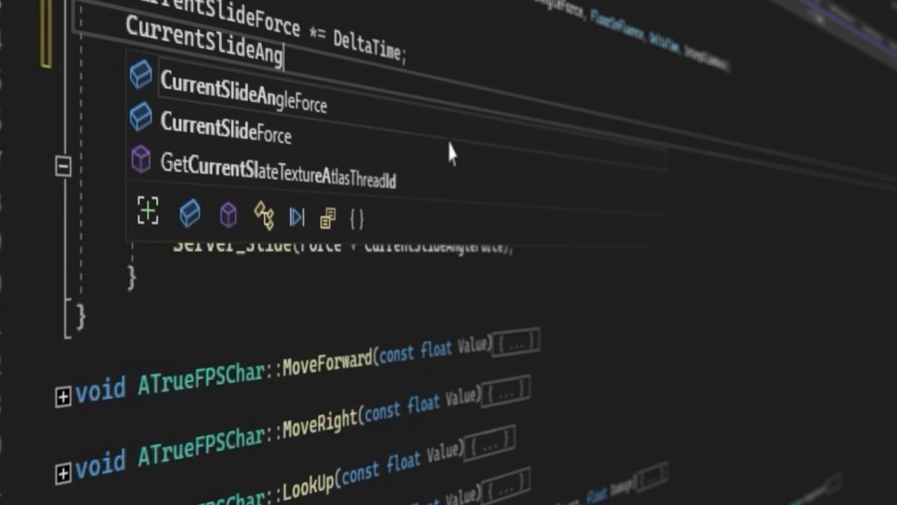
text(GetCharacterMovement()->AddImpulse(Force + Sl)
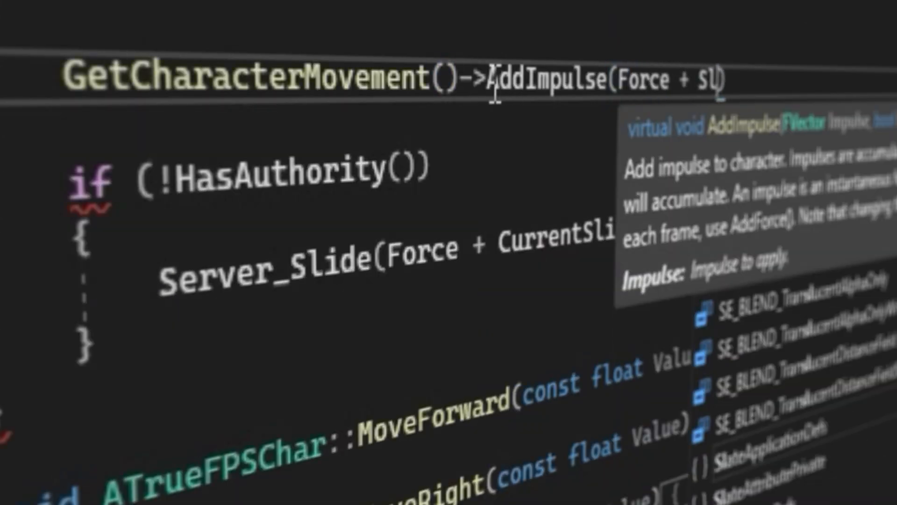
text(AddFor)
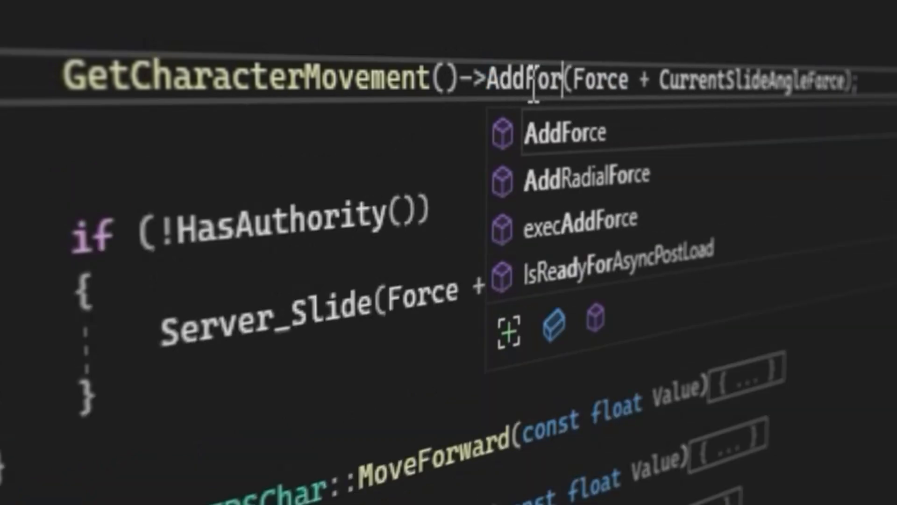